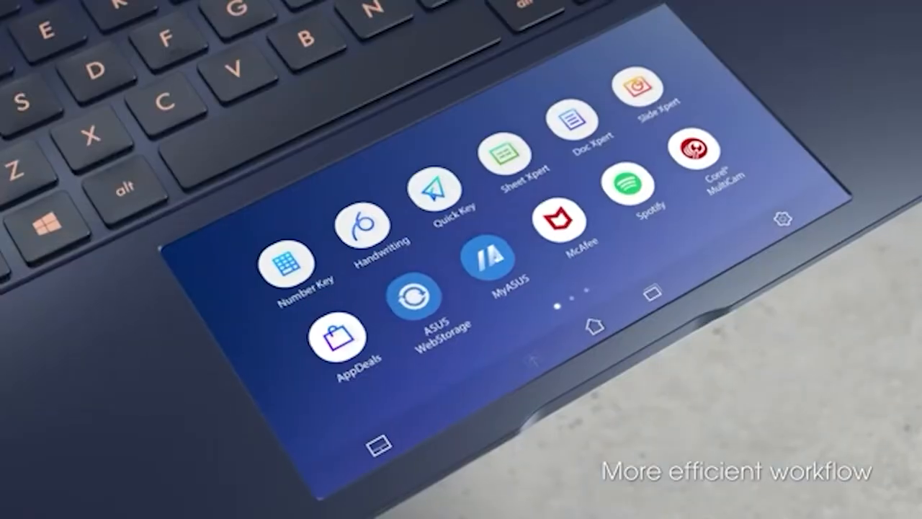
click(375, 235)
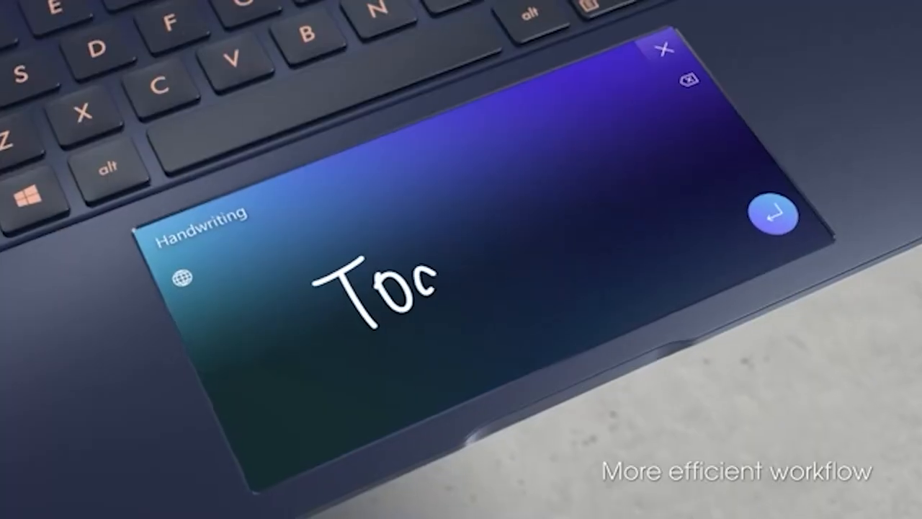